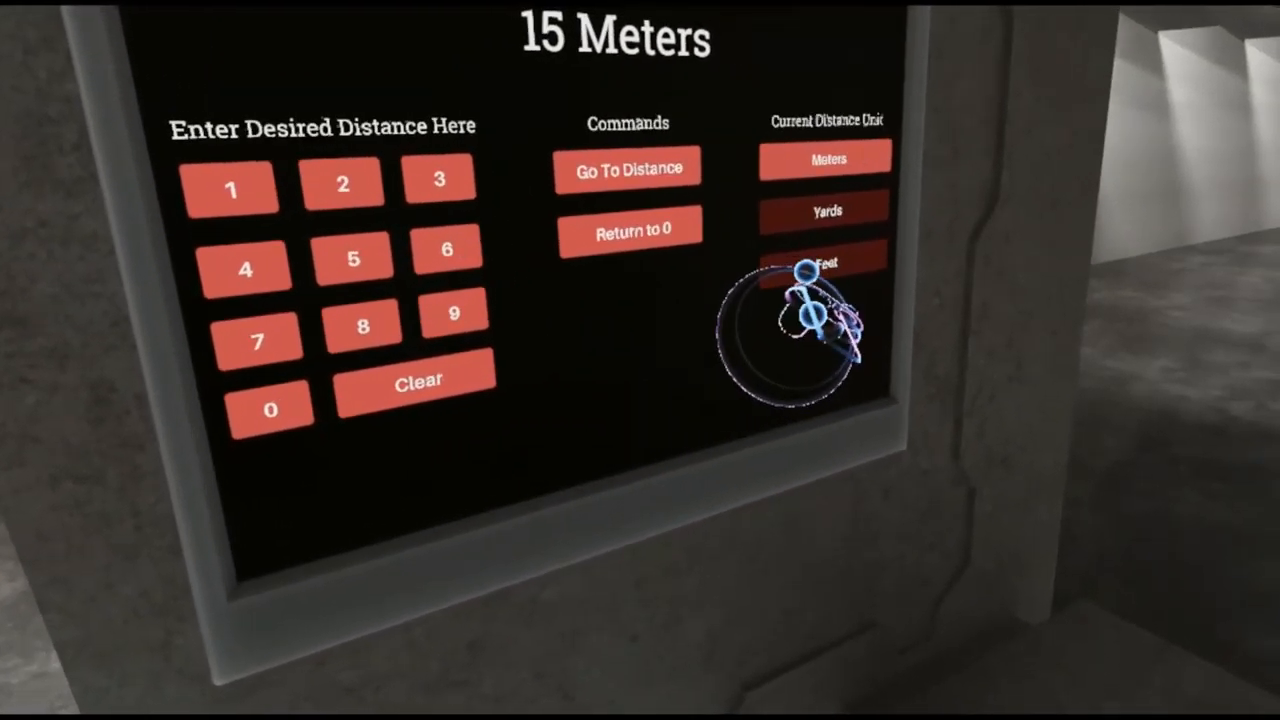
Send the paper target to 15 meters using the range control panel keypad
left_click(824, 260)
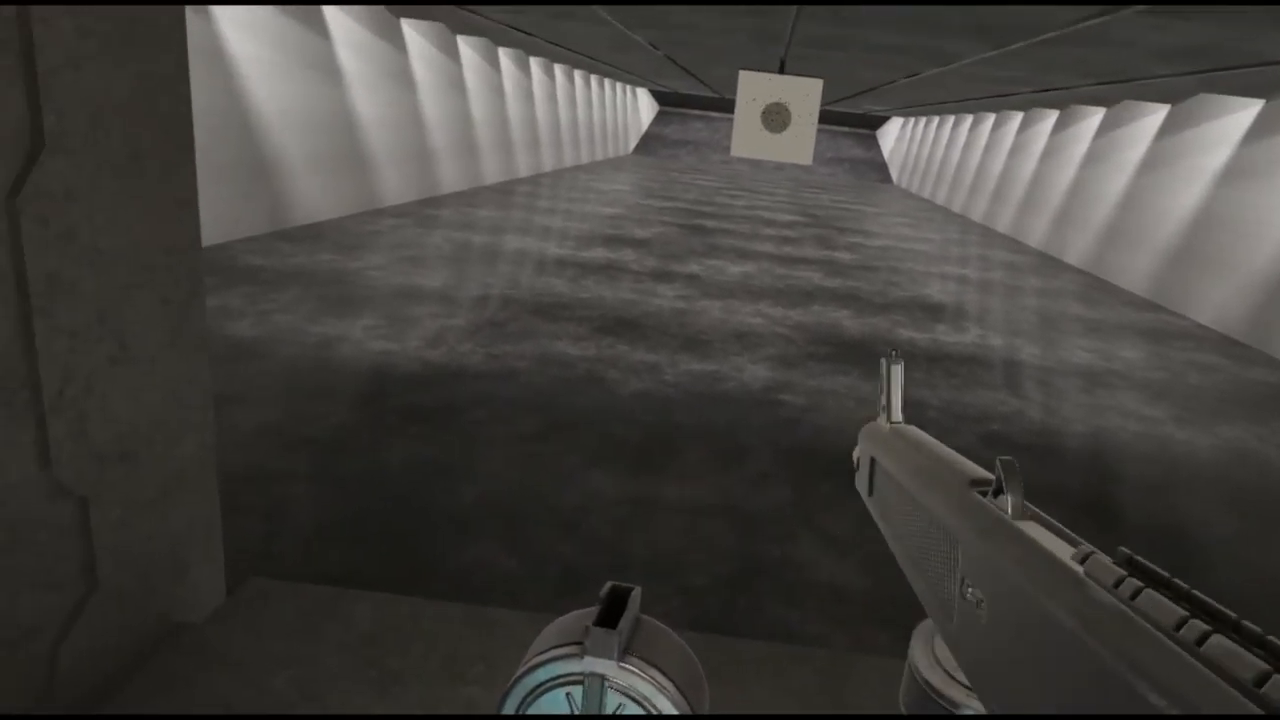
Fire the AA-12 at the paper target, leaving a cluster of shot holes near its centre
left_click(640, 360)
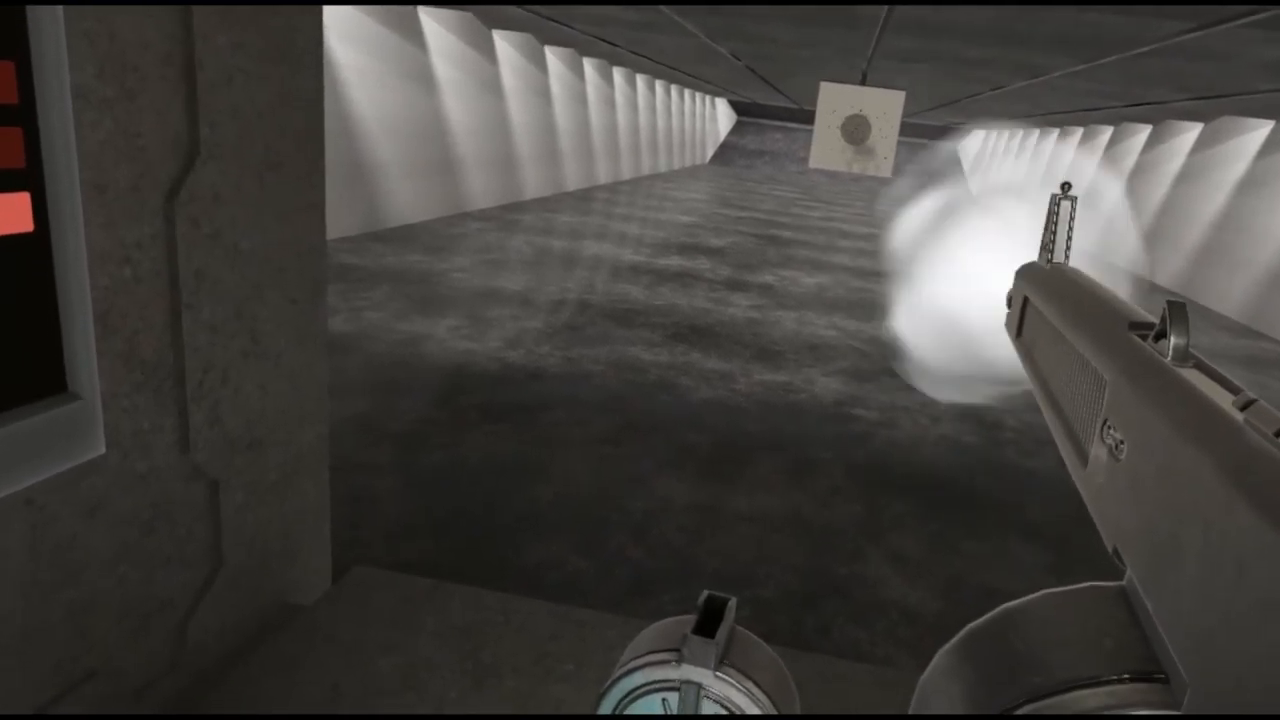